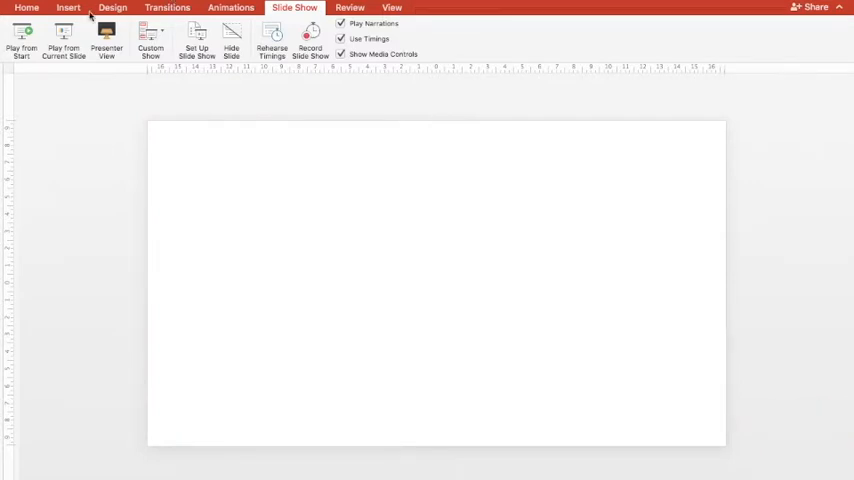
- Pick the 5-Point Star from the Insert tab's Shapes gallery
{"action": "left_click", "coordinate": [68, 8]}
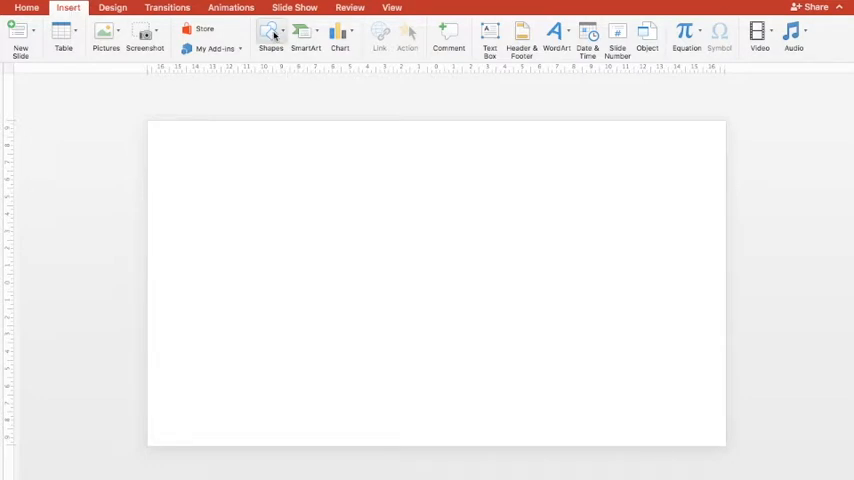
{"action": "left_click", "coordinate": [270, 32]}
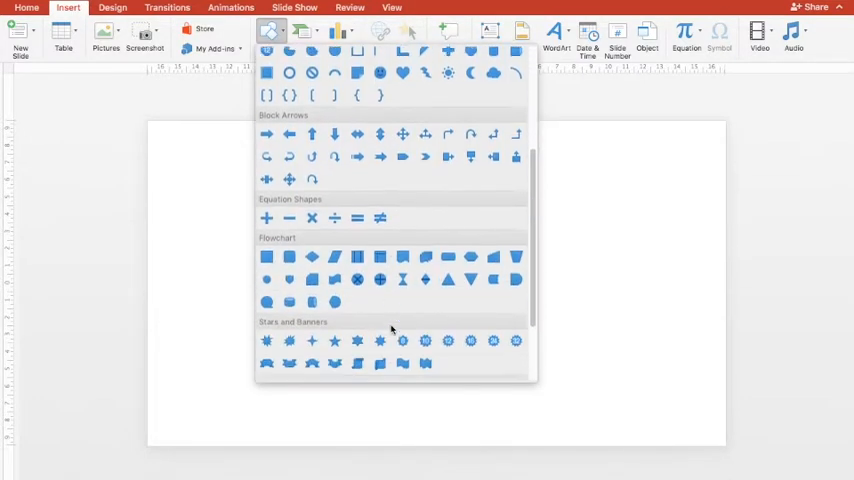
{"action": "scroll", "scroll_direction": "down", "scroll_amount": 3}
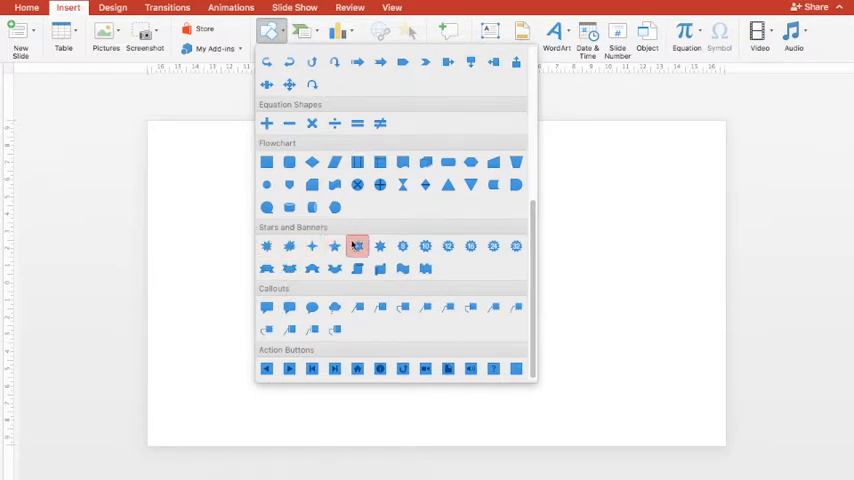
{"action": "mouse_move", "coordinate": [379, 246]}
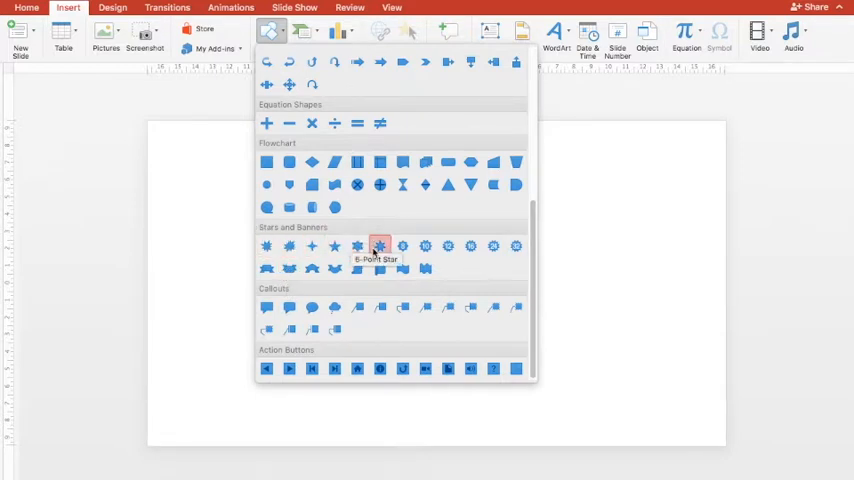
{"action": "mouse_move", "coordinate": [334, 246]}
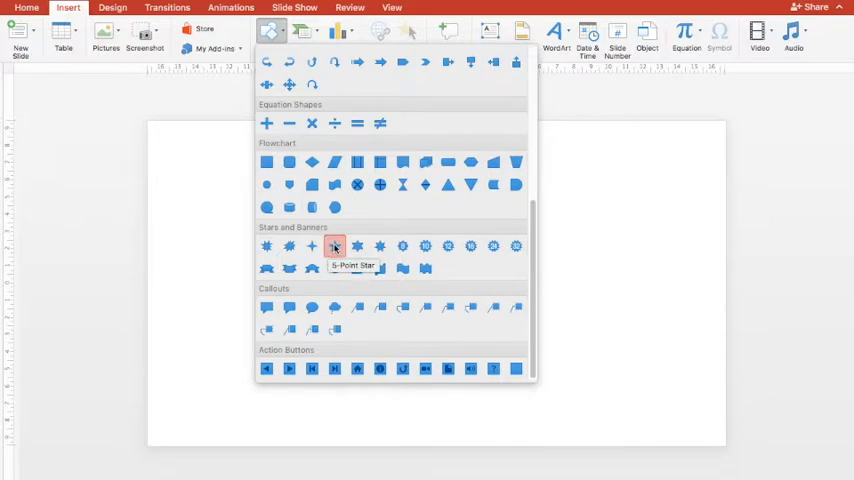
{"action": "left_click", "coordinate": [335, 246]}
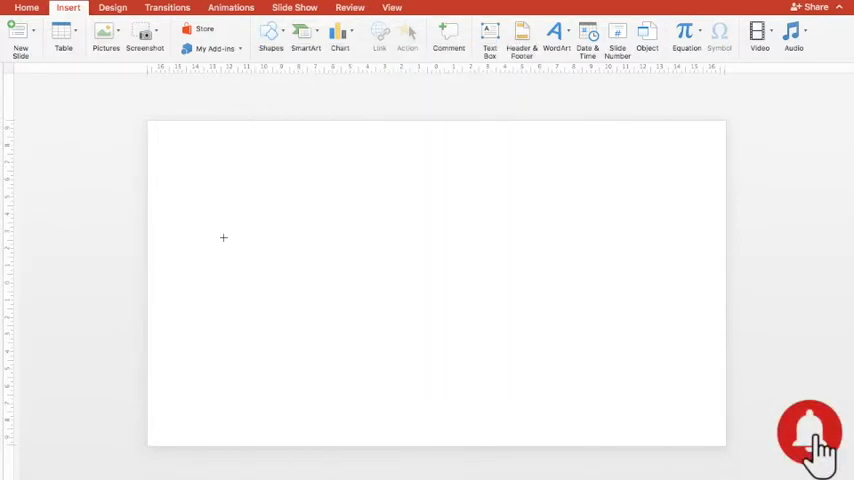
{"action": "mouse_move", "coordinate": [201, 162]}
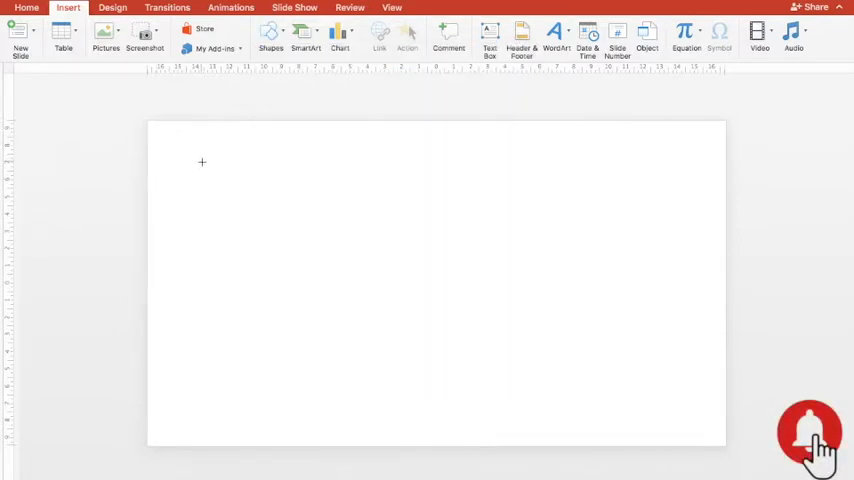
- Draw a large five-point star on the slide and nudge it slightly left
{"action": "left_click_drag", "start_coordinate": [202, 162], "coordinate": [310, 300]}
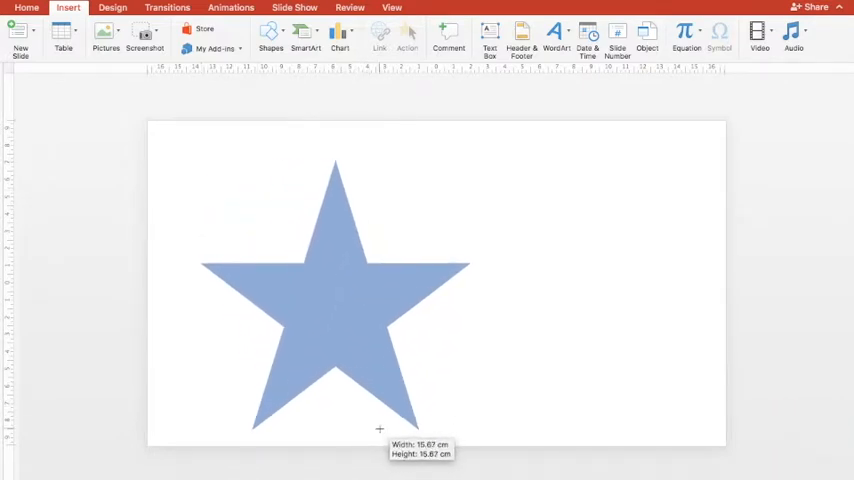
{"action": "left_click", "coordinate": [335, 290]}
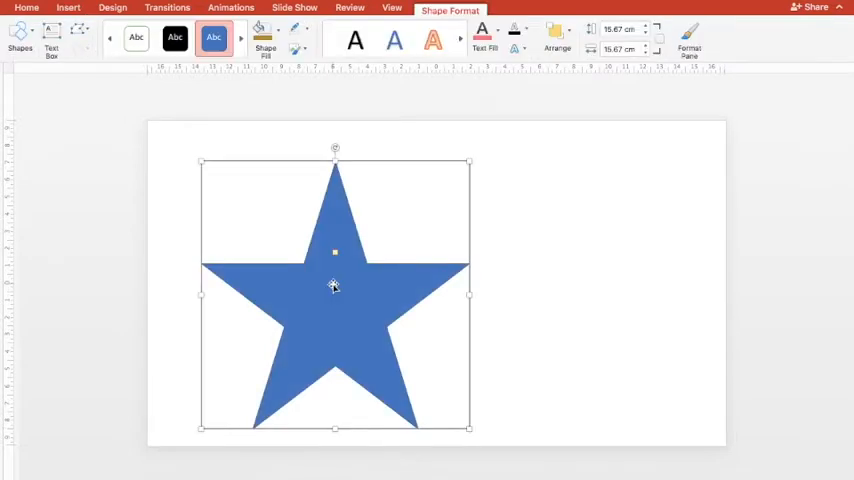
{"action": "left_click_drag", "start_coordinate": [335, 287], "coordinate": [302, 283]}
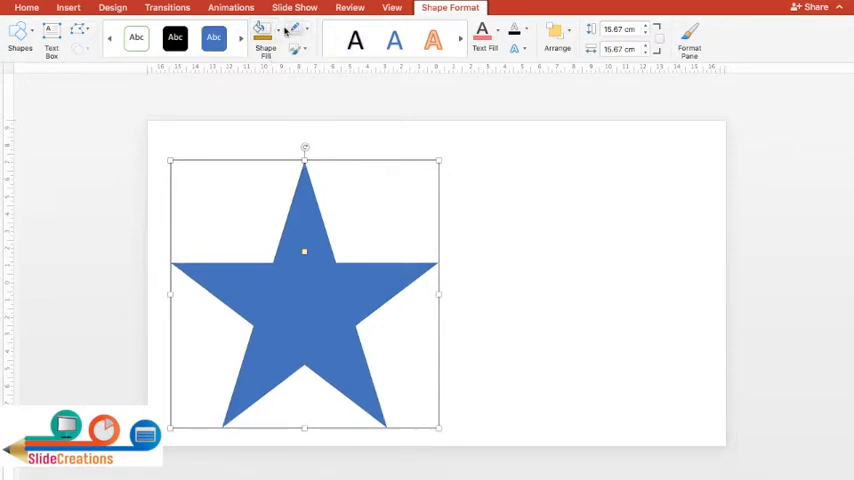
- Fill the star golden orange and open the Format Shape pane
{"action": "left_click", "coordinate": [266, 33]}
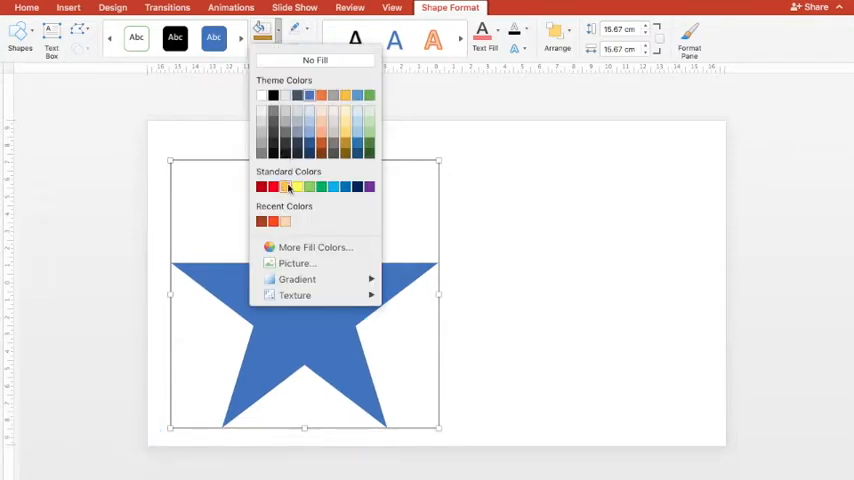
{"action": "mouse_move", "coordinate": [345, 148]}
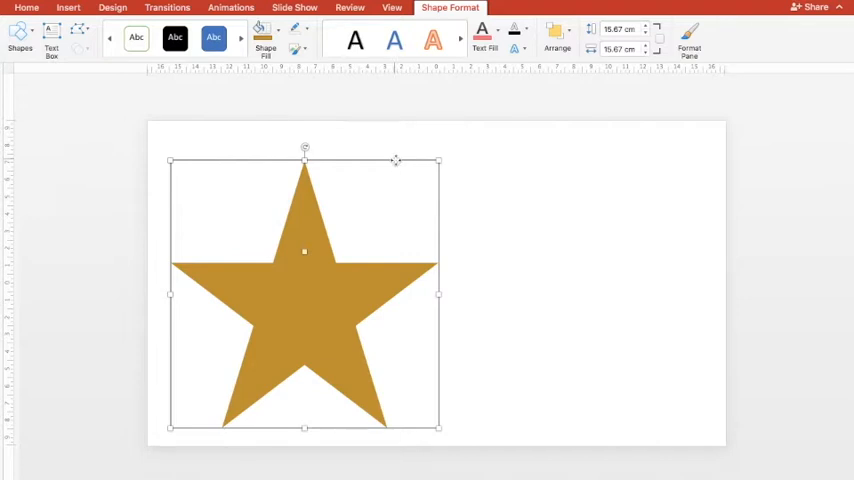
{"action": "left_click", "coordinate": [689, 40]}
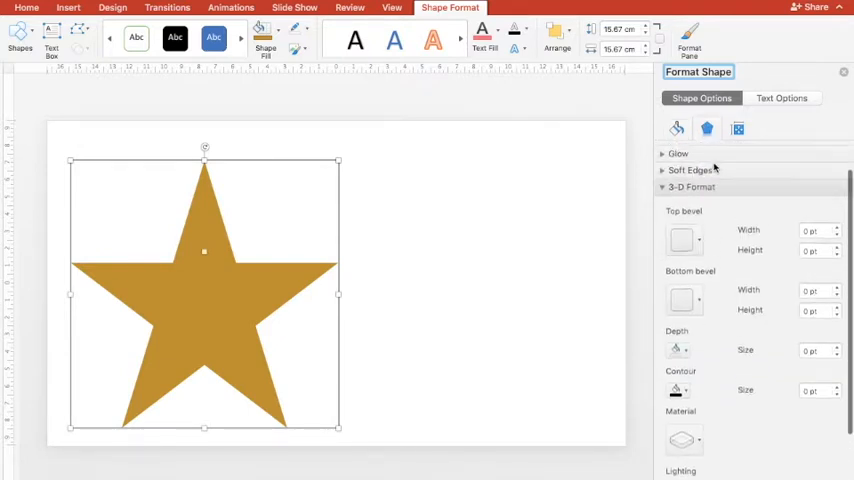
- Apply a Circle top bevel, 100 pt wide and high, in 3-D Format
{"action": "left_click", "coordinate": [691, 187]}
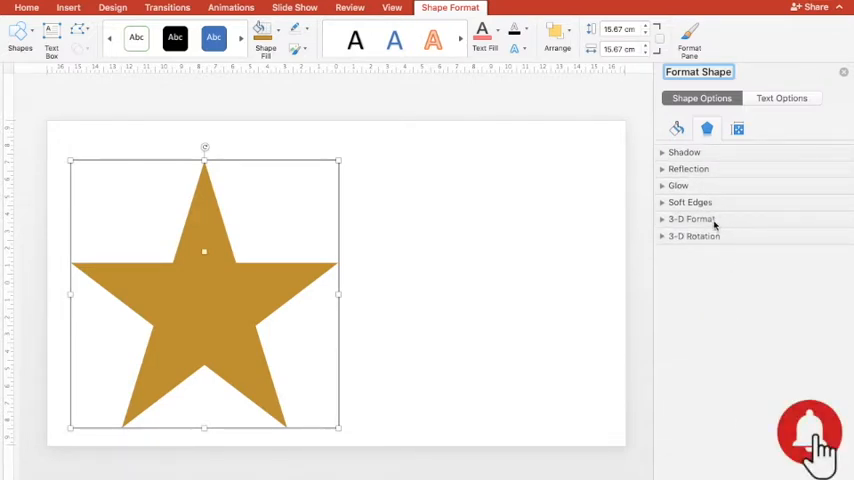
{"action": "left_click", "coordinate": [692, 219]}
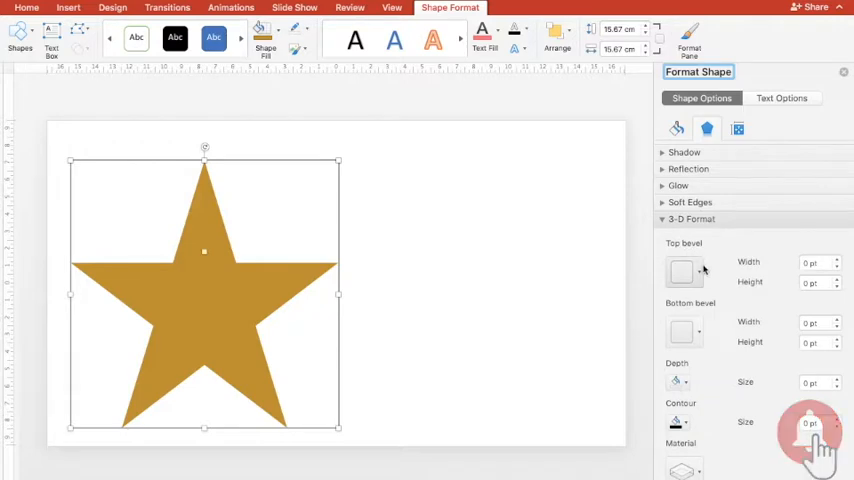
{"action": "scroll", "scroll_direction": "down", "scroll_amount": 3}
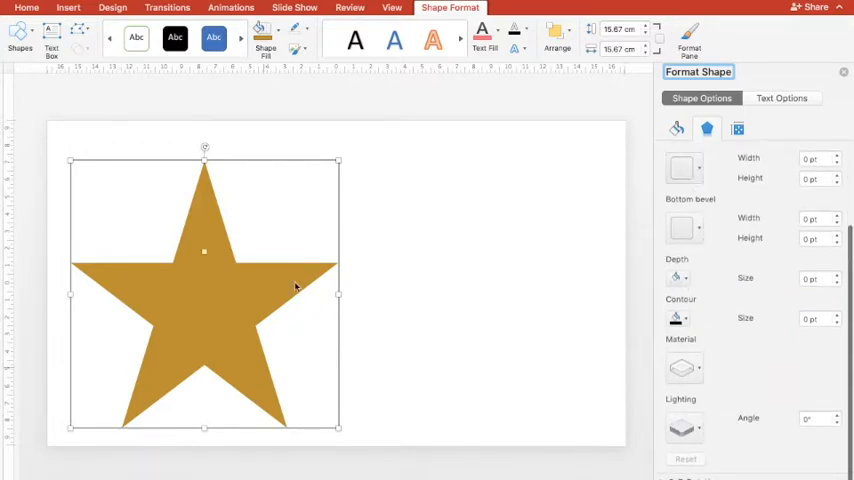
{"action": "mouse_move", "coordinate": [365, 219]}
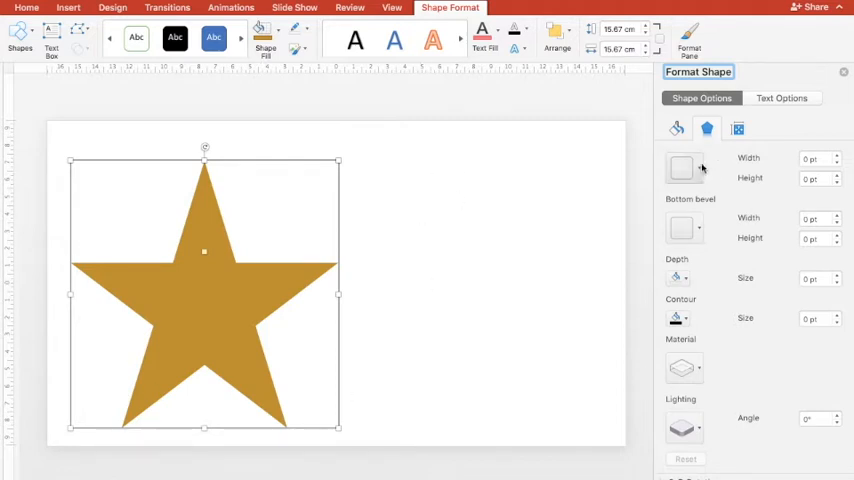
{"action": "left_click", "coordinate": [684, 168]}
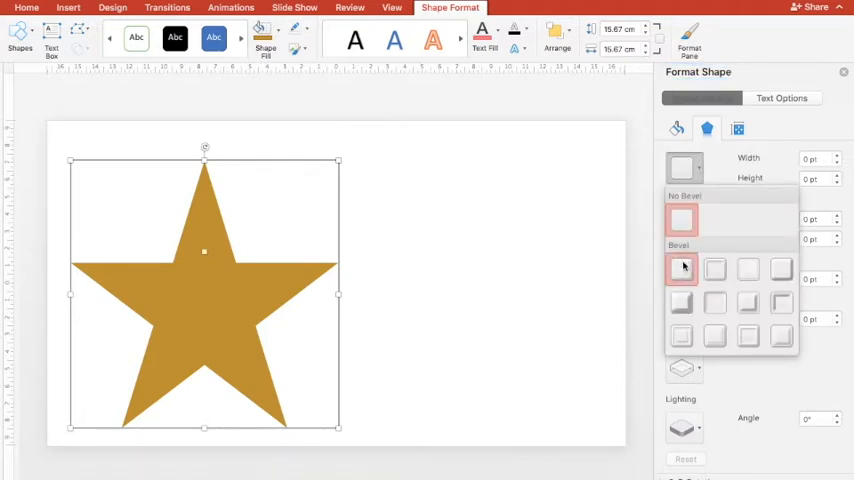
{"action": "mouse_move", "coordinate": [681, 268]}
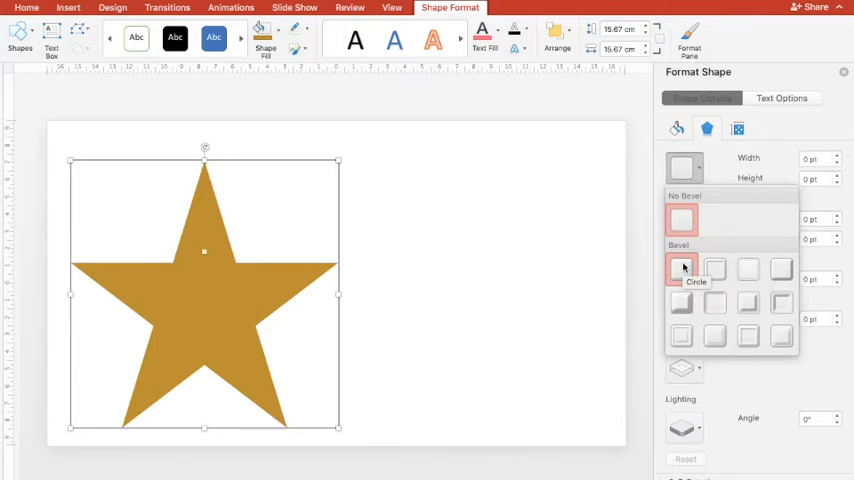
{"action": "left_click", "coordinate": [680, 268]}
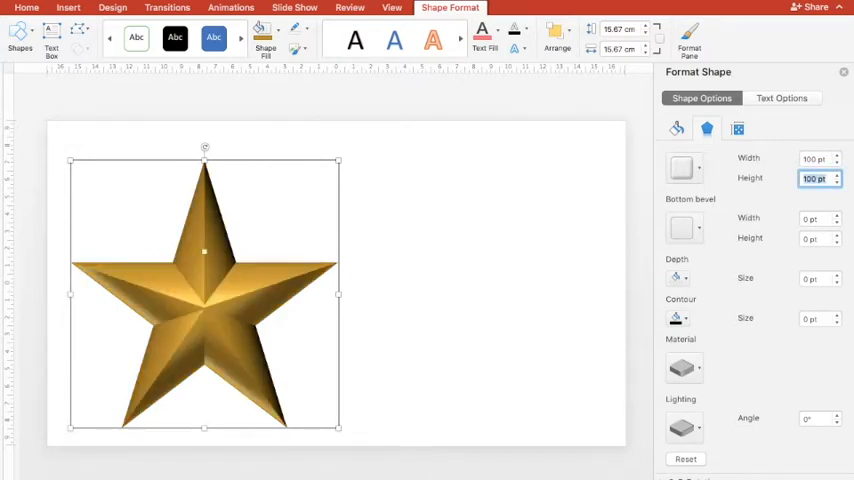
{"action": "mouse_move", "coordinate": [643, 342]}
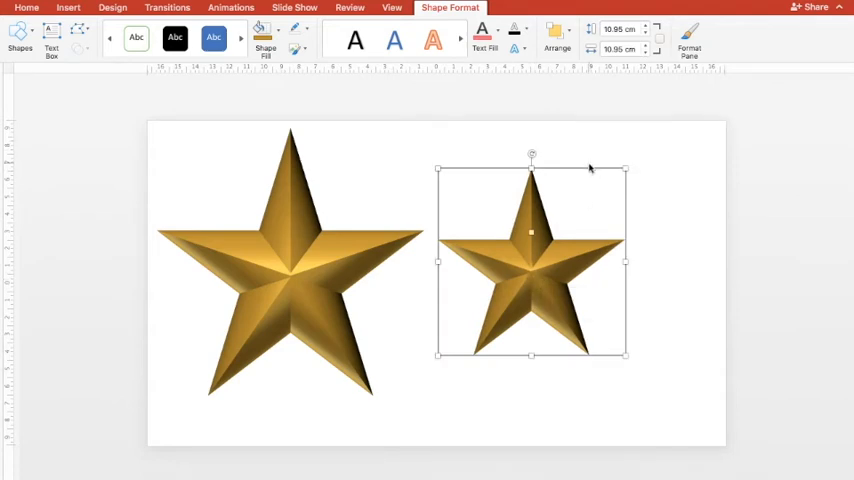
- Give the smaller star a Convex top bevel and select the bevel width value
{"action": "left_click", "coordinate": [689, 38]}
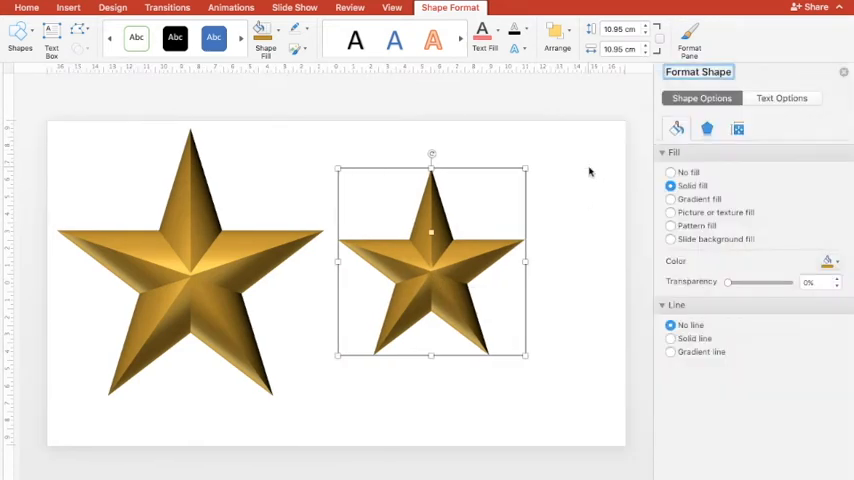
{"action": "left_click", "coordinate": [706, 128]}
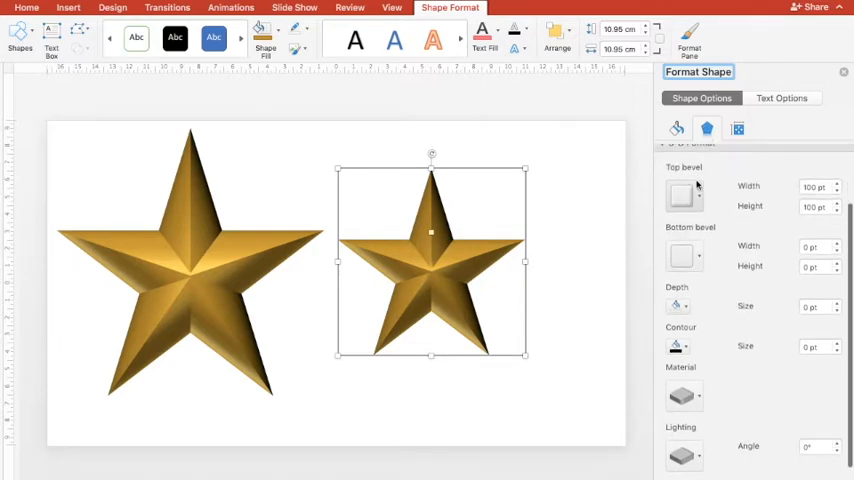
{"action": "left_click", "coordinate": [681, 194]}
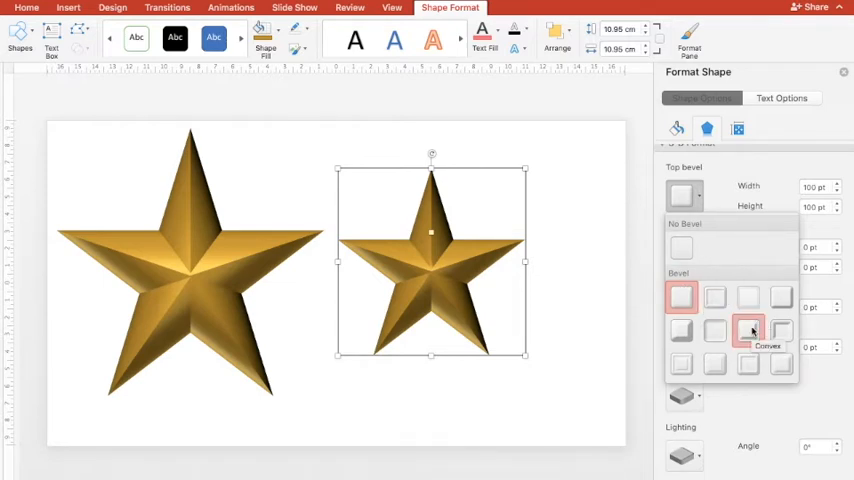
{"action": "left_click", "coordinate": [748, 331]}
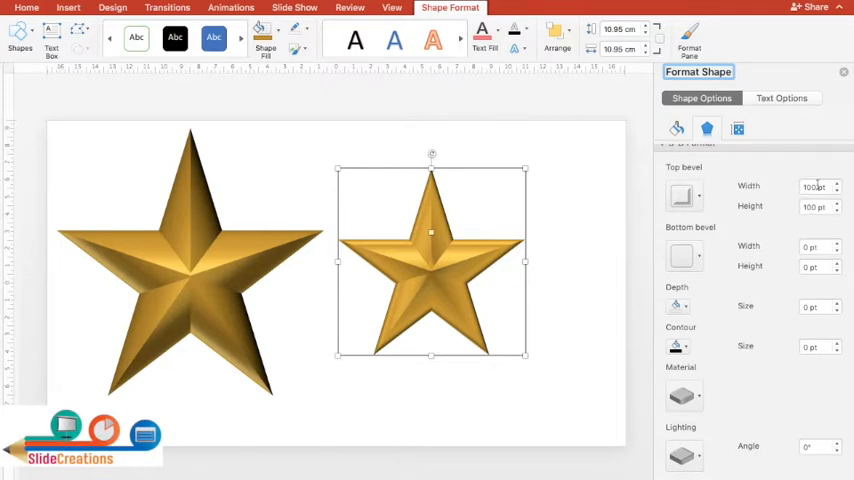
{"action": "left_click", "coordinate": [510, 374]}
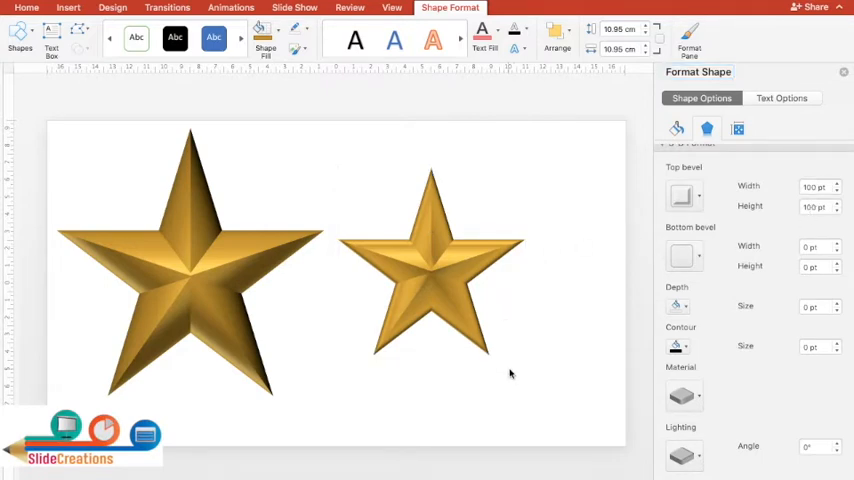
- Apply the Slope top bevel to the bottom star and reselect it
{"action": "left_click", "coordinate": [430, 260]}
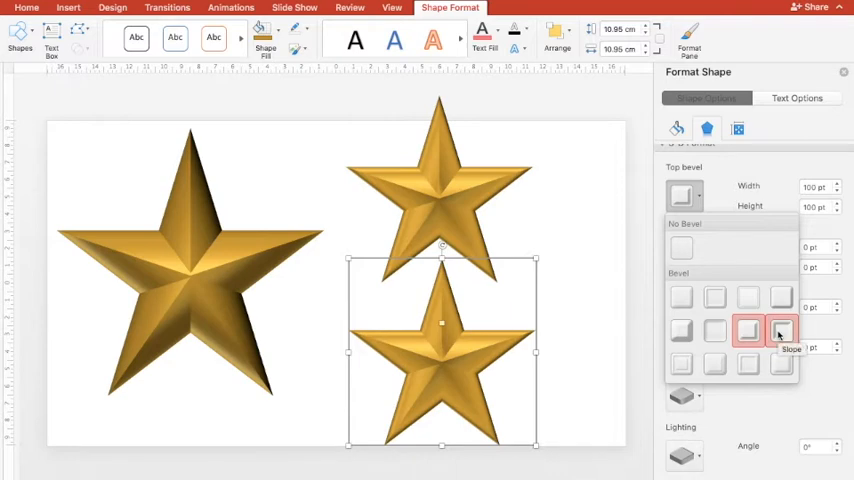
{"action": "left_click", "coordinate": [781, 332]}
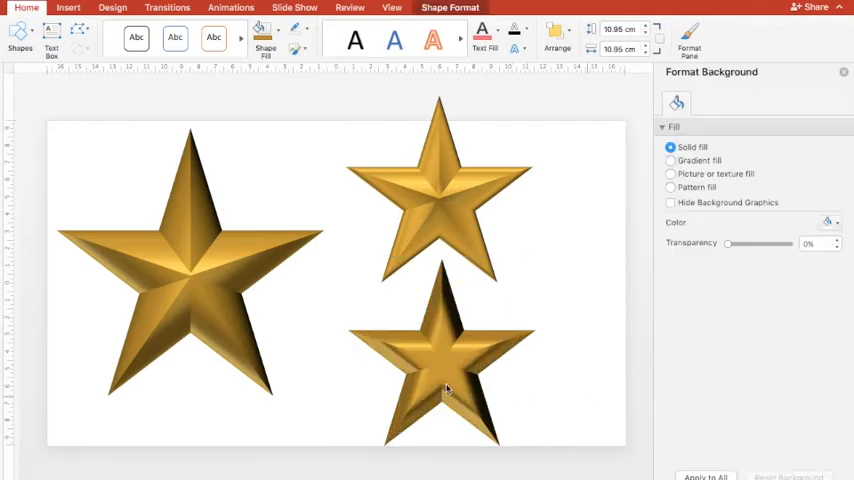
{"action": "left_click", "coordinate": [442, 385]}
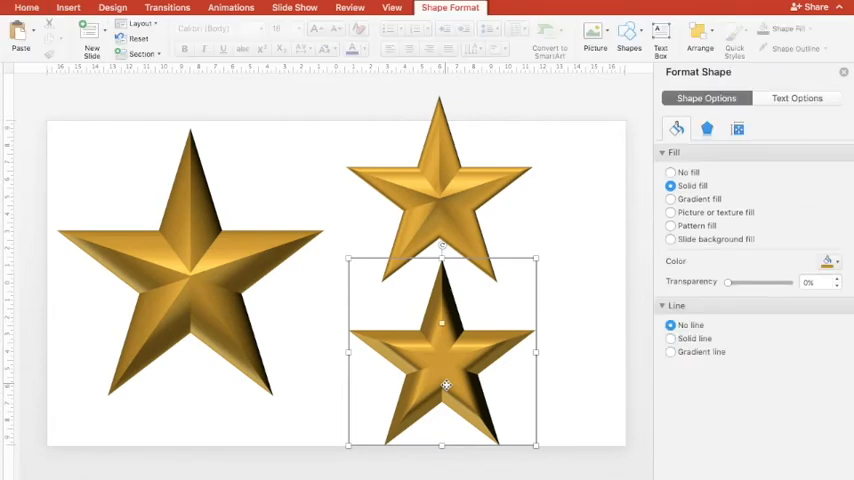